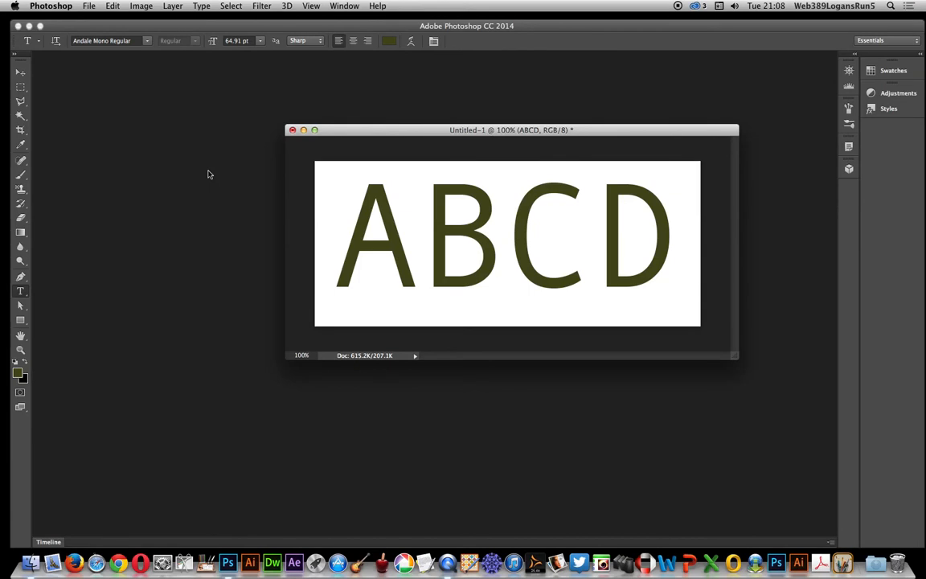
{"action": "mouse_move", "coordinate": [117, 51]}
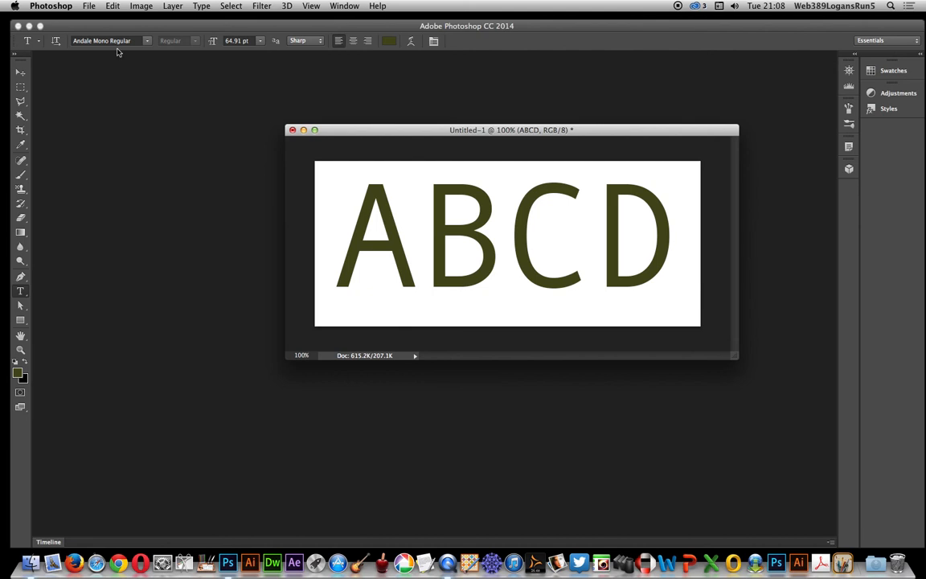
{"action": "mouse_move", "coordinate": [4, 259]}
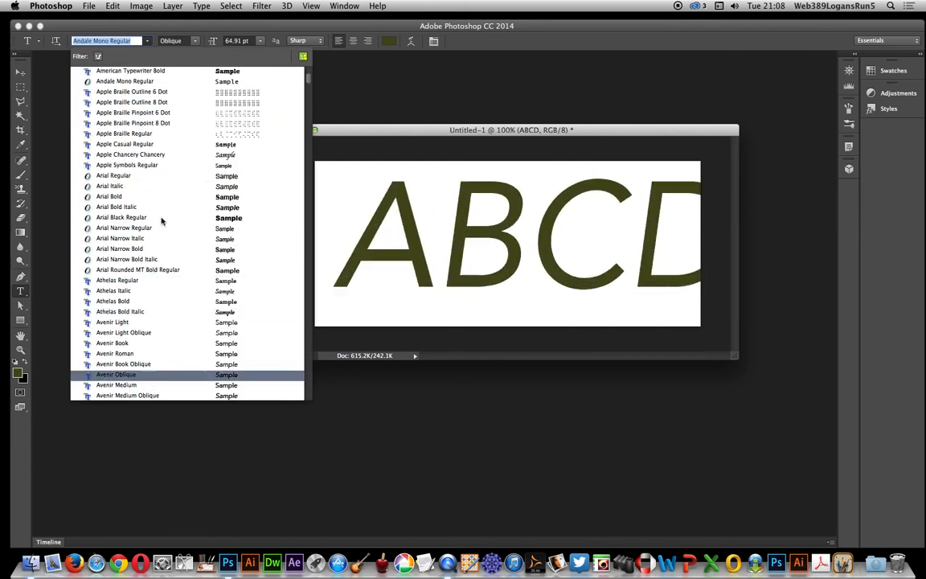
Place the cursor in the font family field to search fonts by name.
{"action": "left_click", "coordinate": [122, 217]}
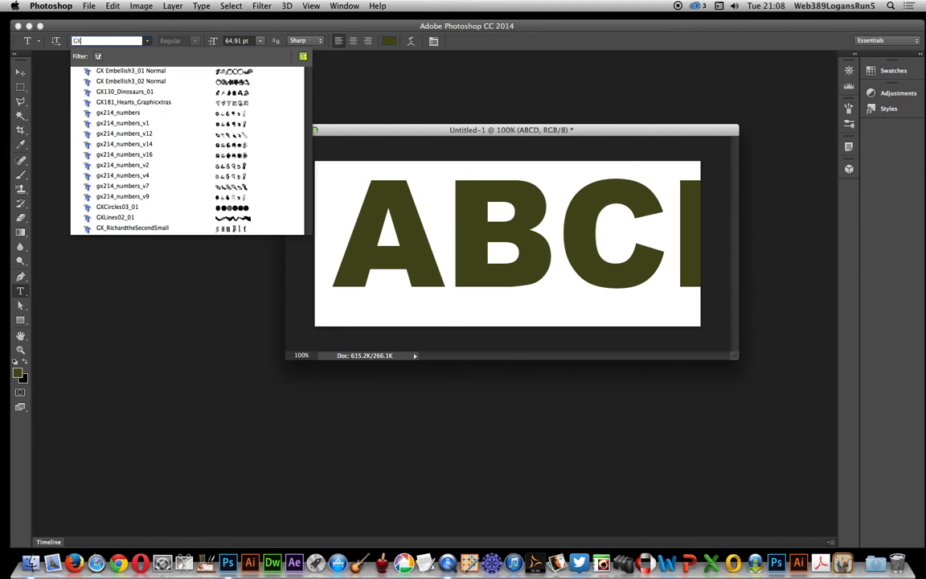
Preview ABCD in GX Embellish3_02 Normal and gx214_numbers_v14, then return to the font search field.
{"action": "left_click", "coordinate": [131, 80]}
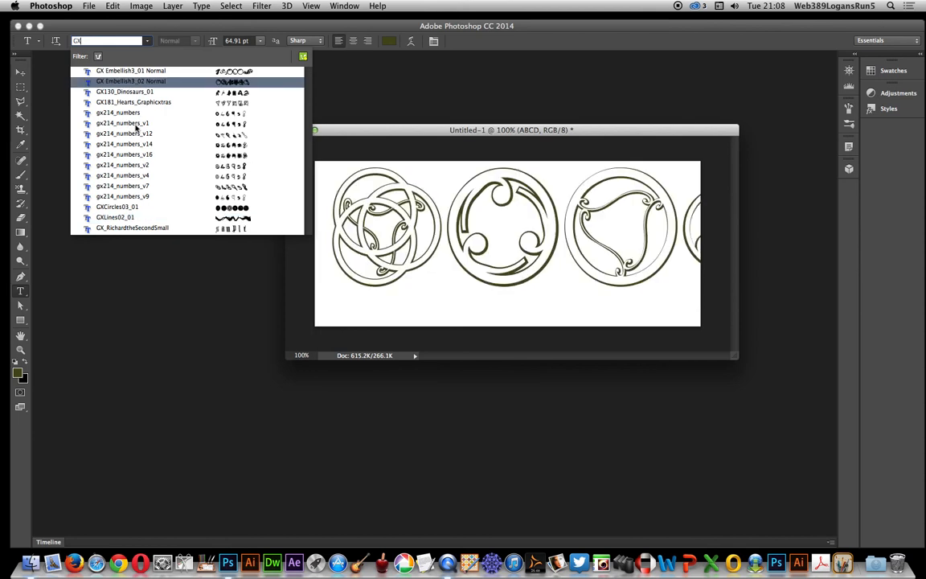
{"action": "left_click", "coordinate": [124, 144]}
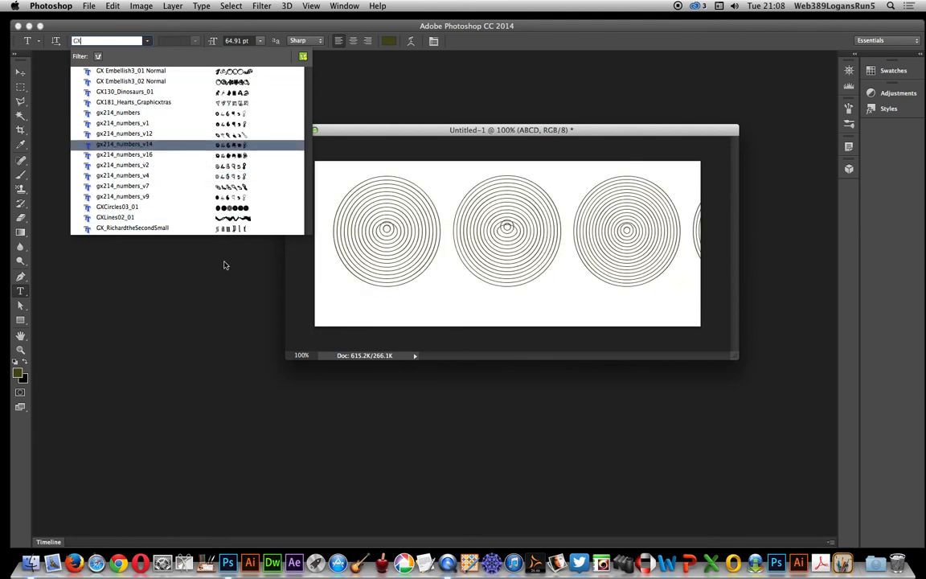
{"action": "left_click", "coordinate": [115, 217]}
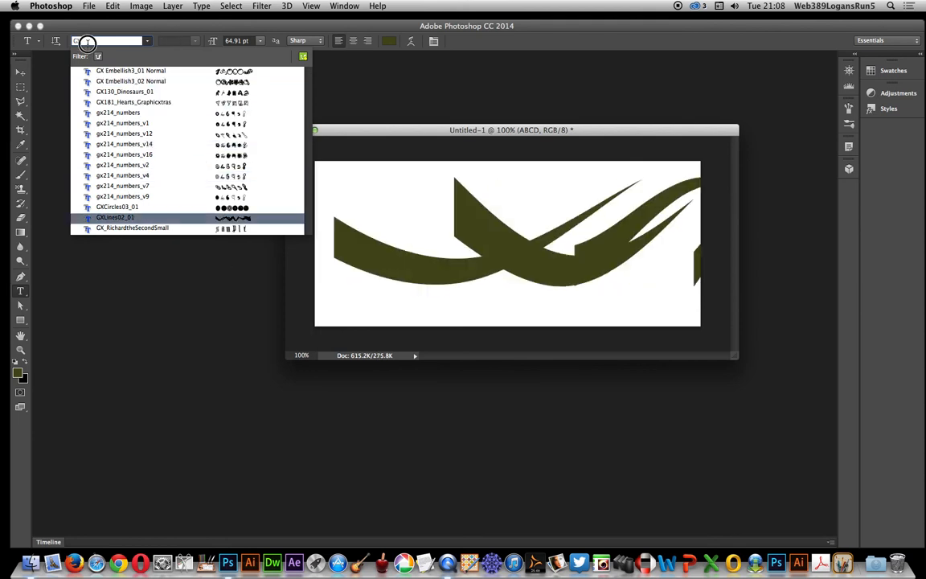
Search the fonts for 'Ar' variants, then replace the search with 'Bold'.
{"action": "type", "text": "Ar"}
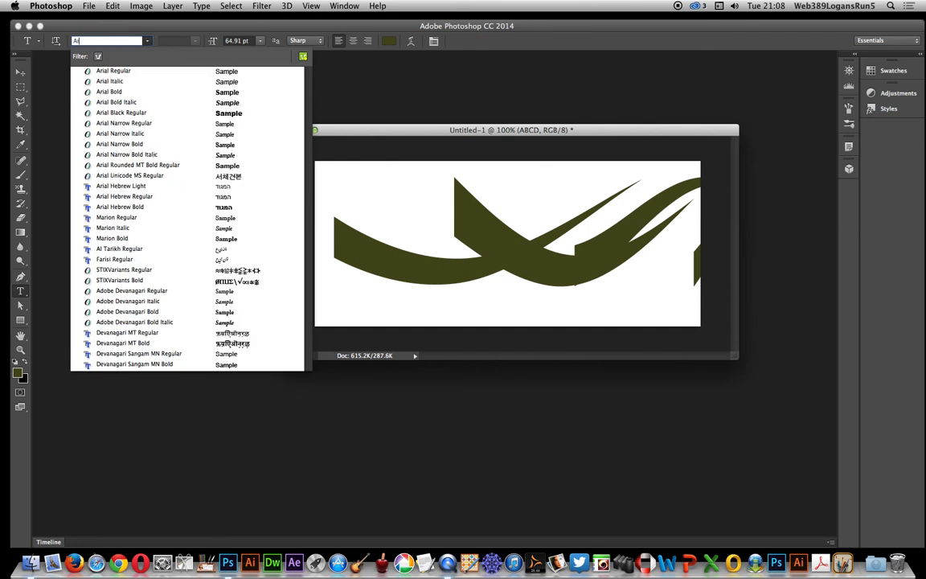
{"action": "scroll", "scroll_direction": "down", "scroll_amount": 3}
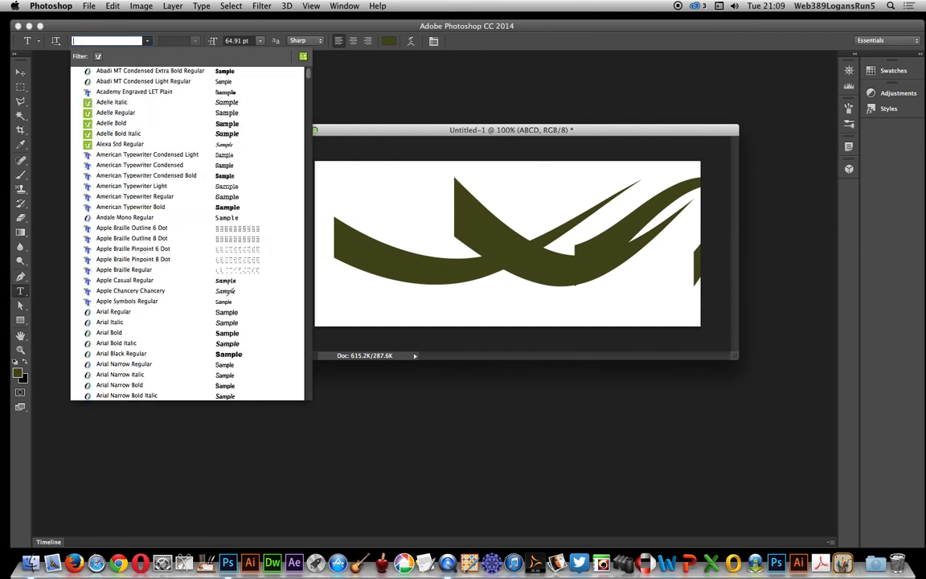
{"action": "type", "text": "Bold"}
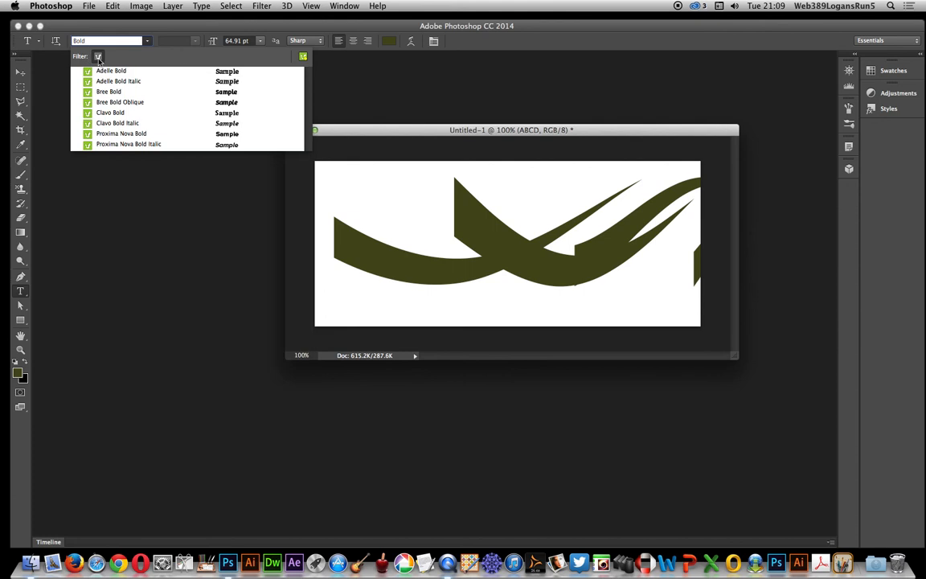
Preview ABCD in Bree Bold Oblique and set it in Bree Bold.
{"action": "left_click", "coordinate": [120, 102]}
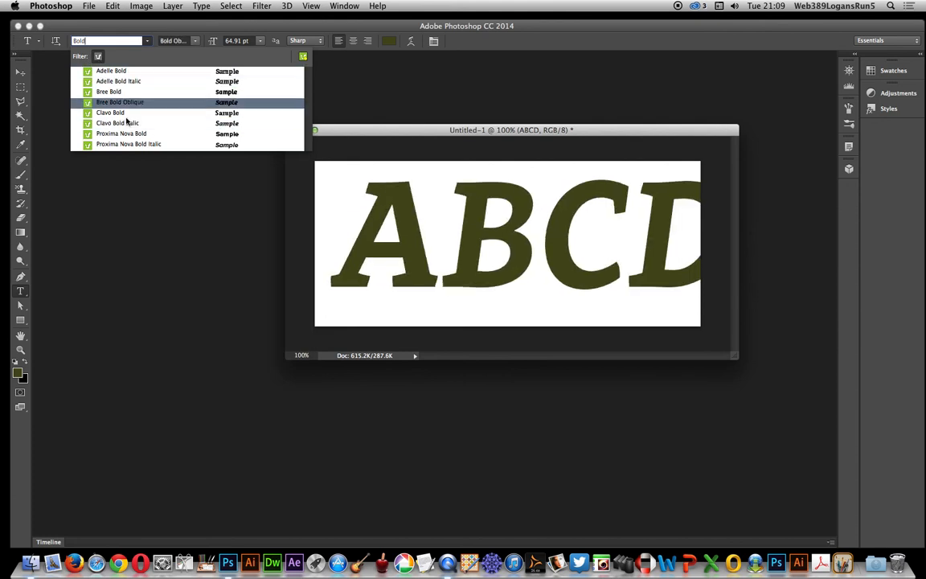
{"action": "left_click", "coordinate": [108, 91]}
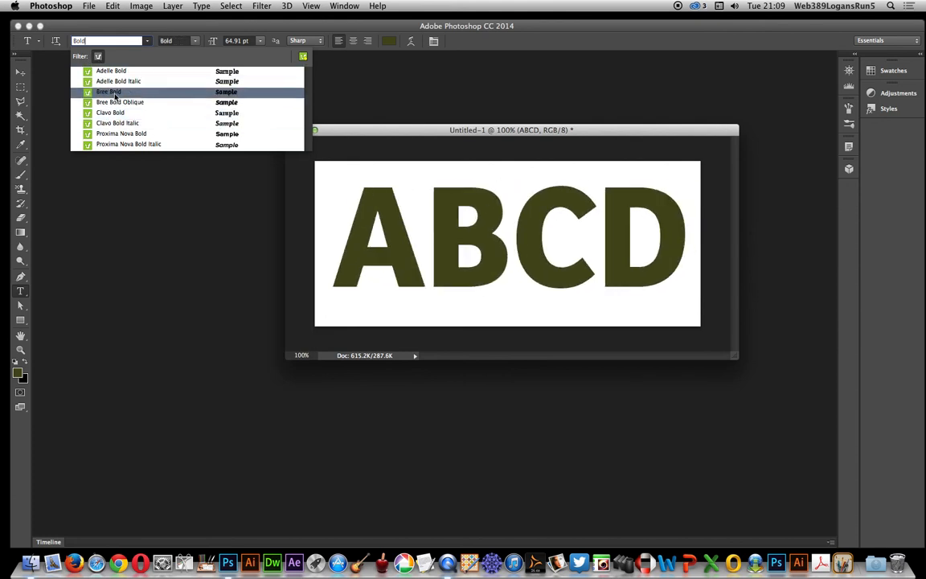